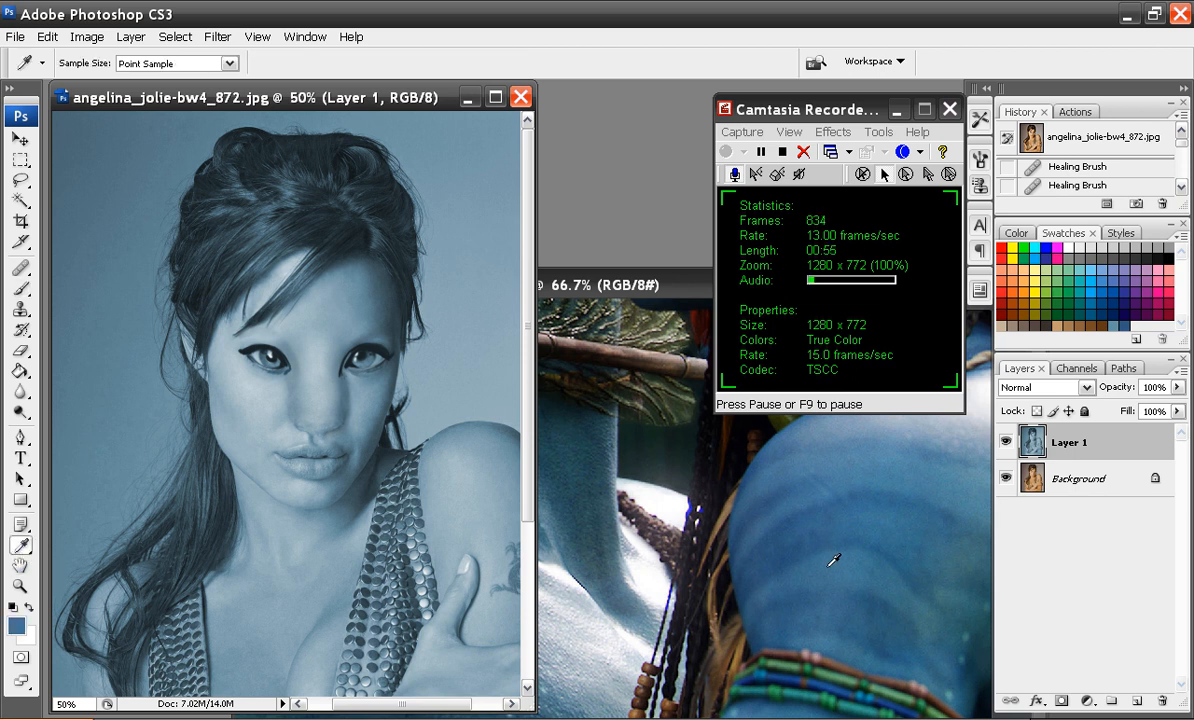
Reshape the Curves adjustment on the blue face layer to darken its tones.
click(16, 624)
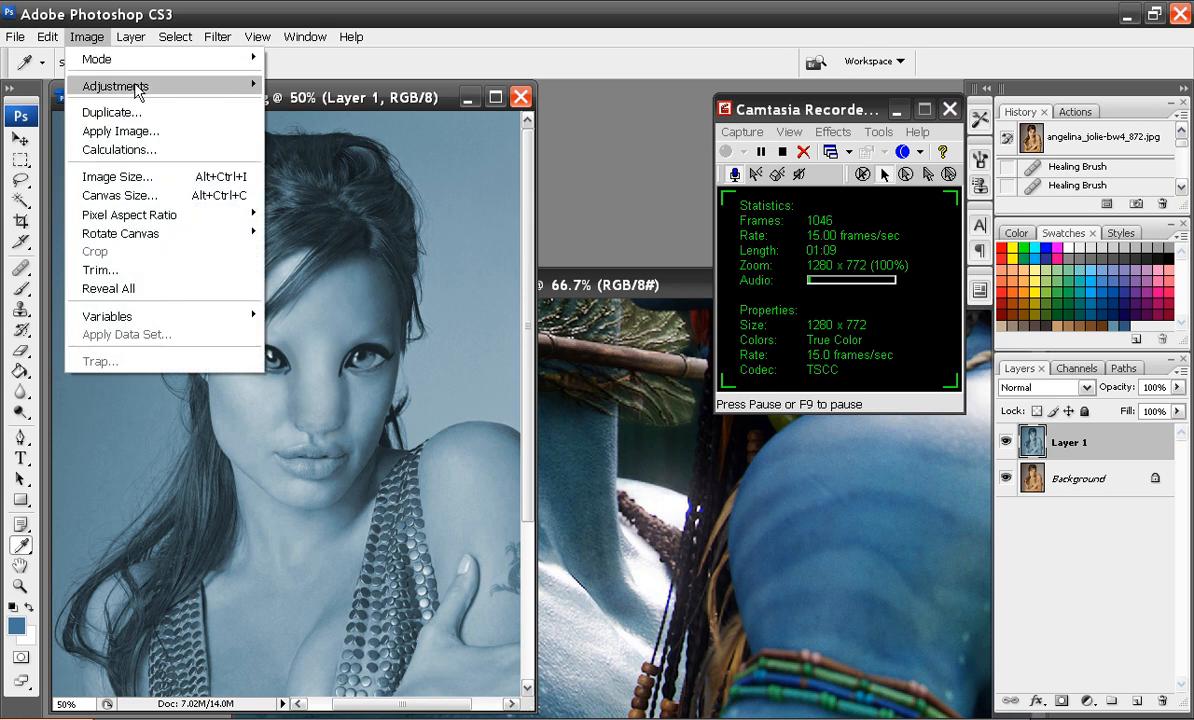
click(114, 86)
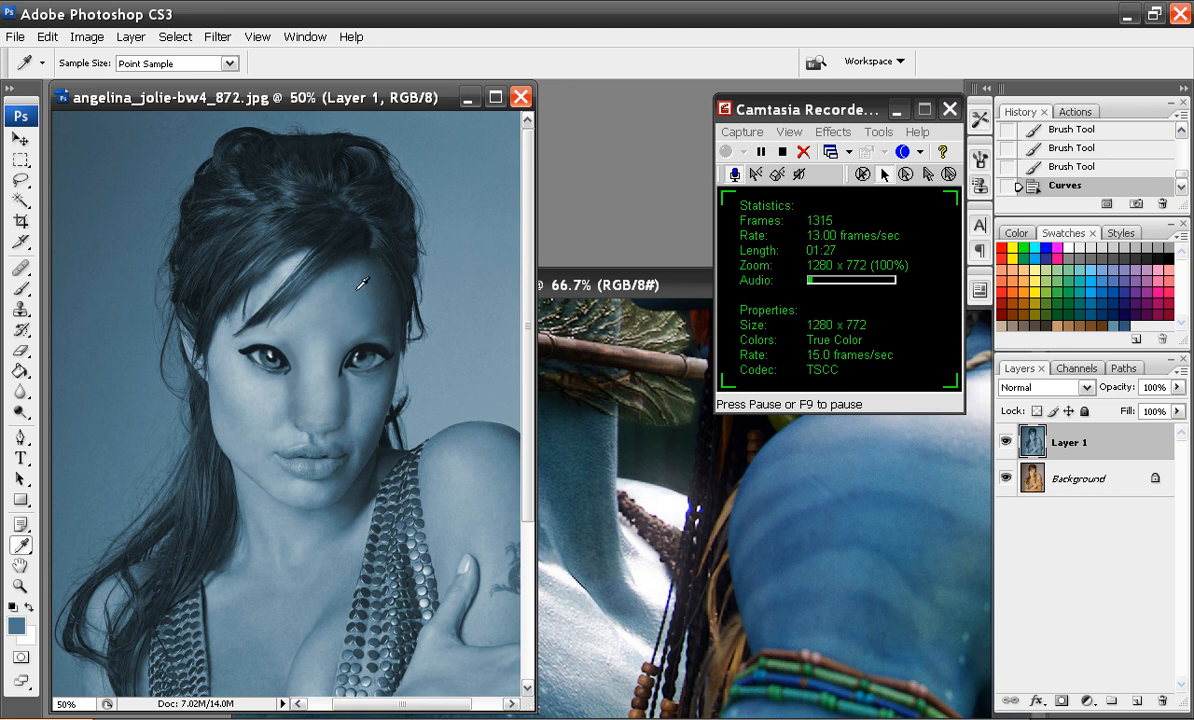
drag(308, 234, 318, 280)
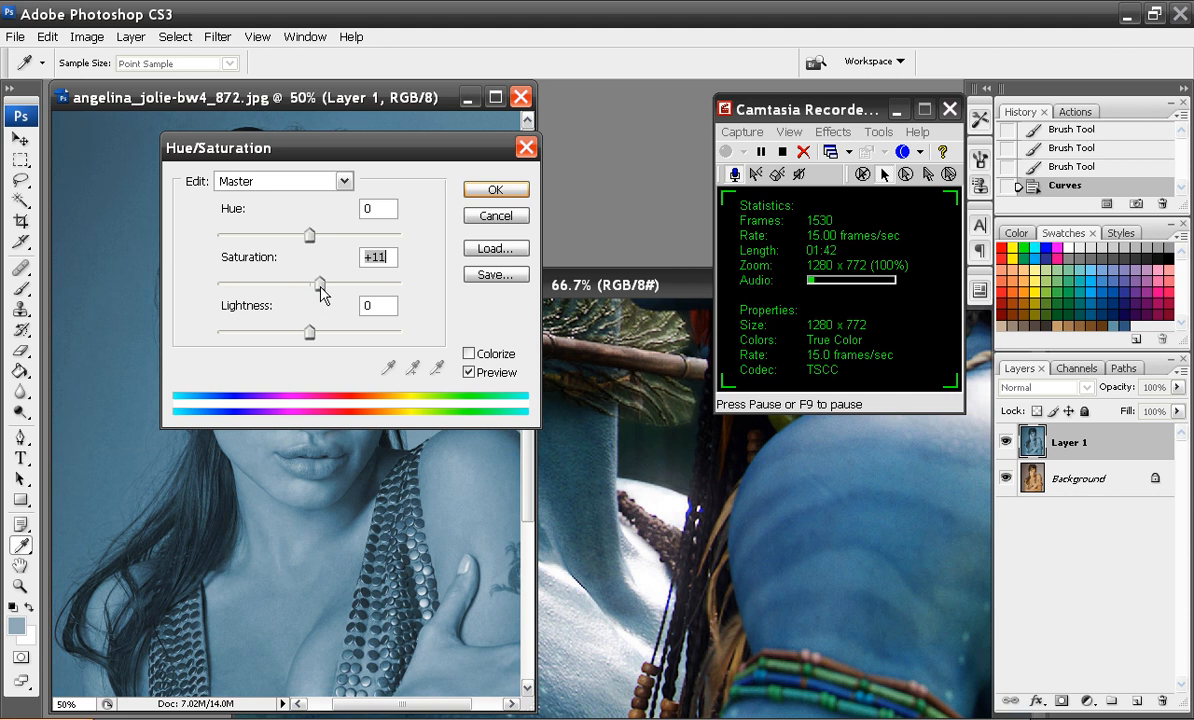
Raise the Hue/Saturation saturation of the blue portrait slightly.
click(496, 188)
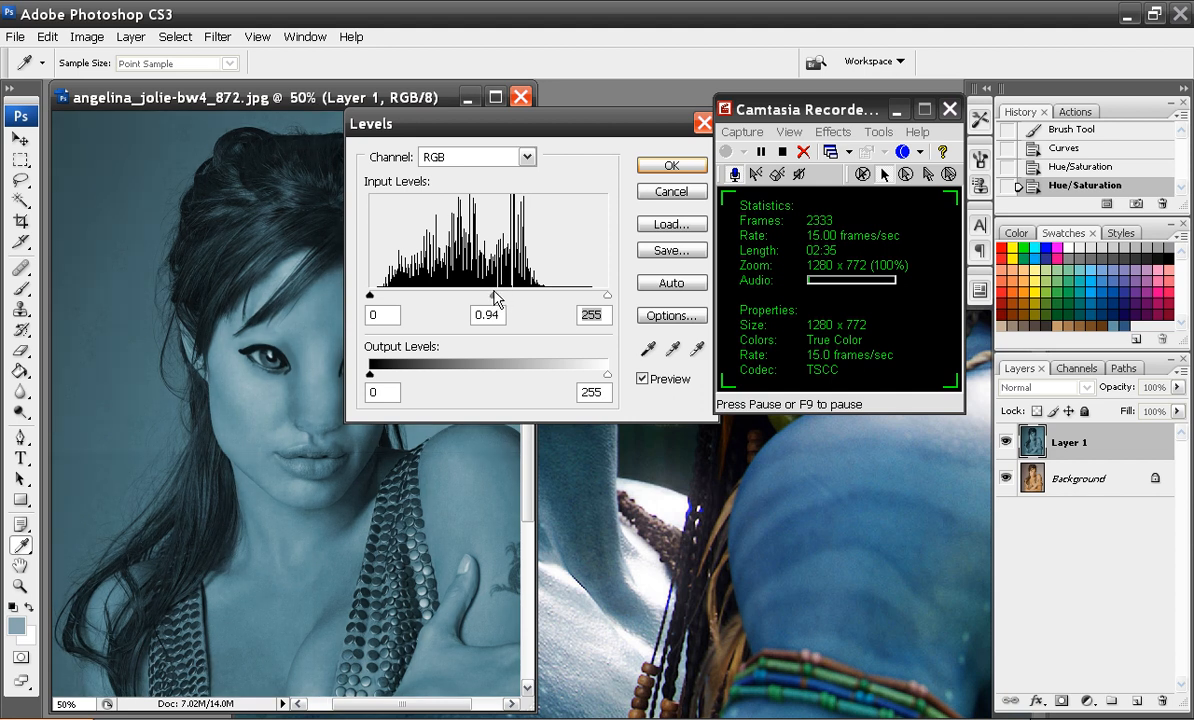
Move the Levels gray input slider to about 0.94 to darken the midtones.
click(672, 164)
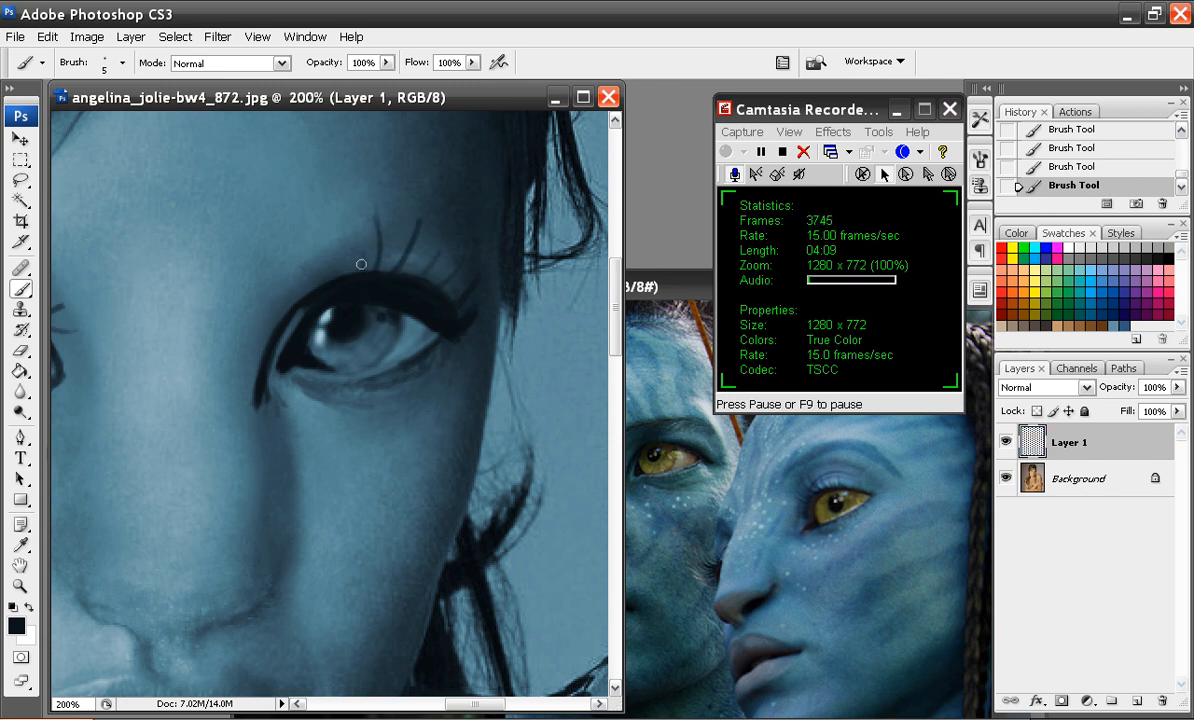
Paint a dark stroke above the woman's eye on Layer 1 at 200% zoom.
drag(360, 264, 402, 270)
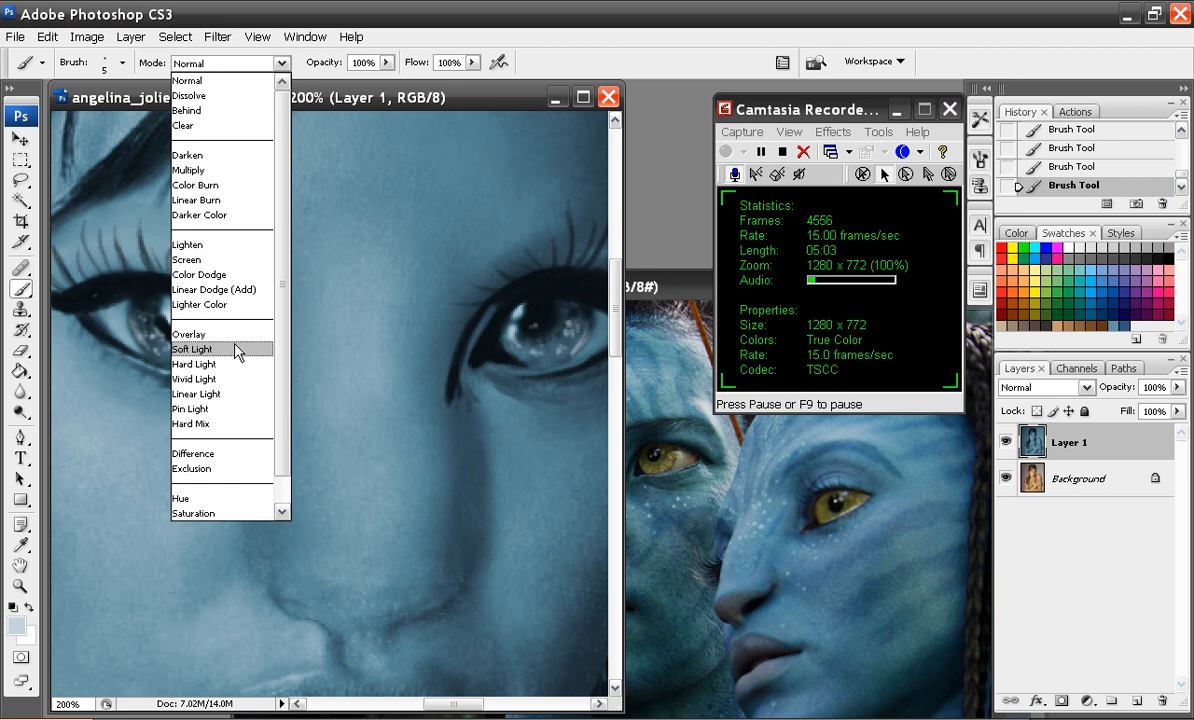
Set the brush blending mode to Soft Light for tinting the irises golden.
click(196, 348)
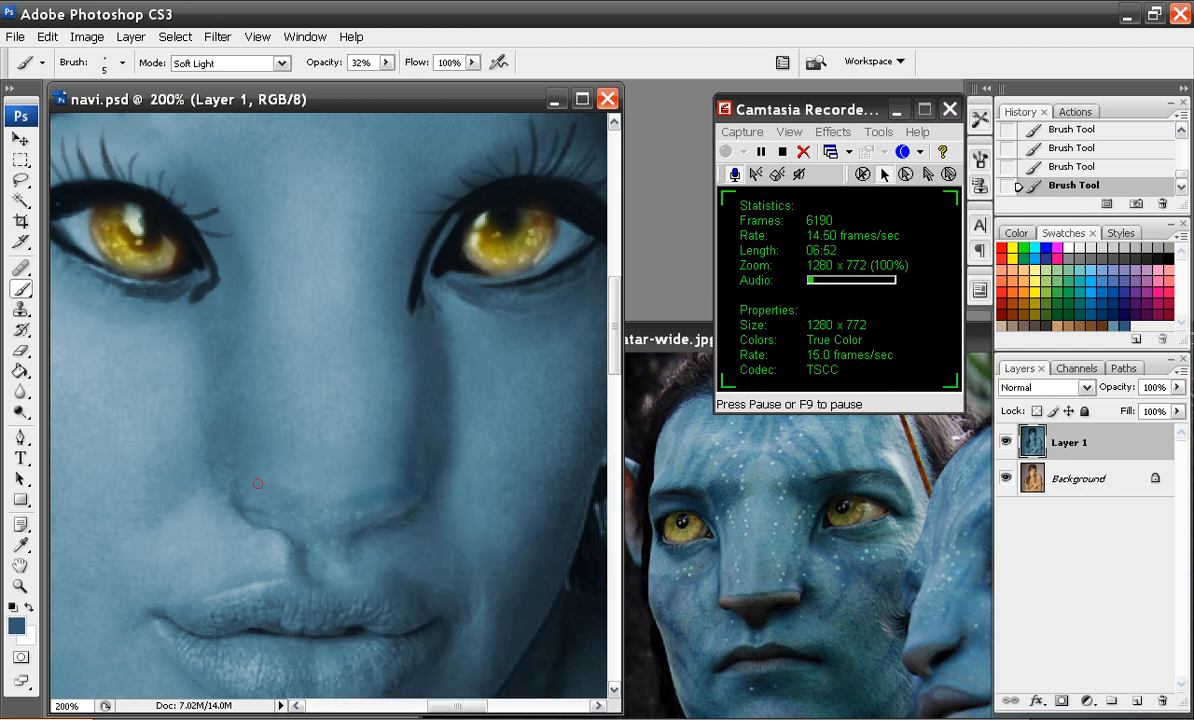
mouse_move(240, 358)
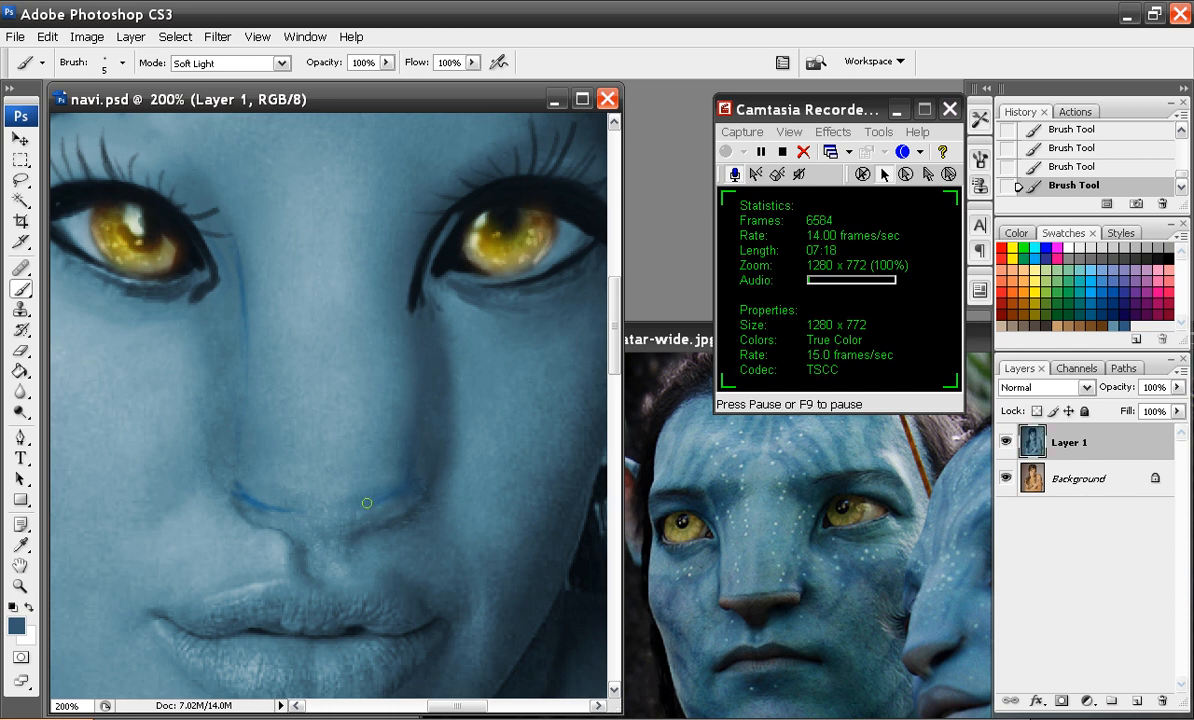
Switch the brush to Normal mode and paint dark blue-grey nostril shadows on Layer 1.
click(224, 62)
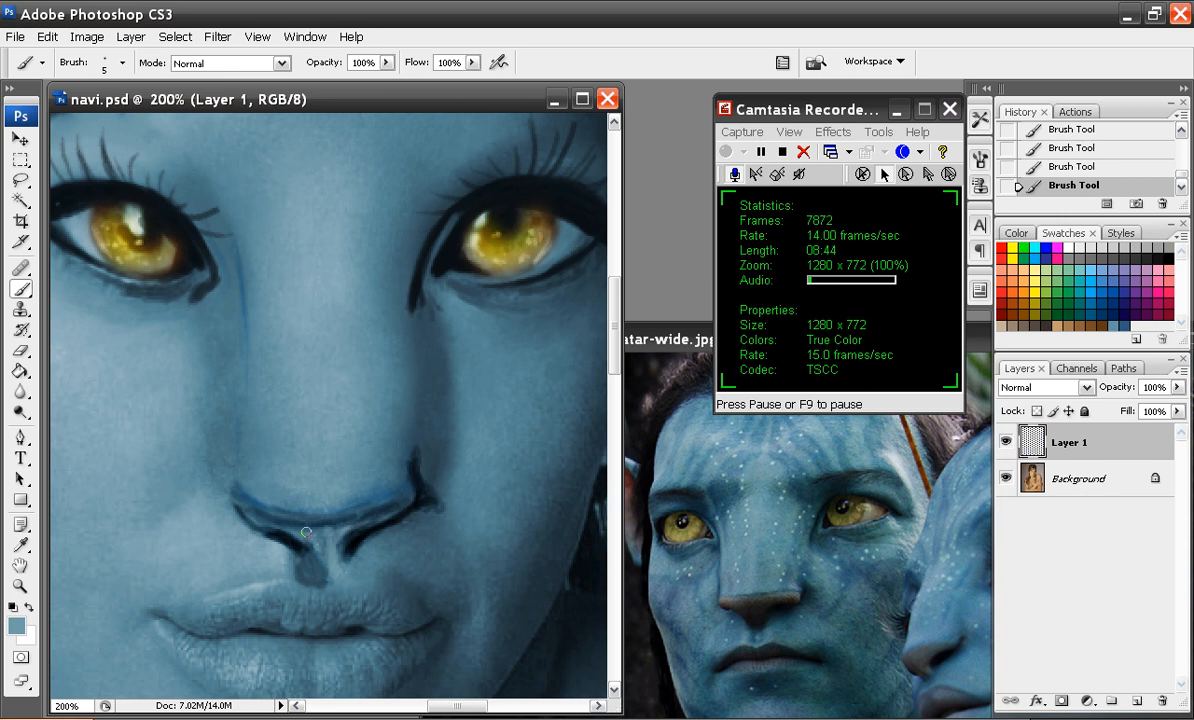
drag(320, 530, 296, 518)
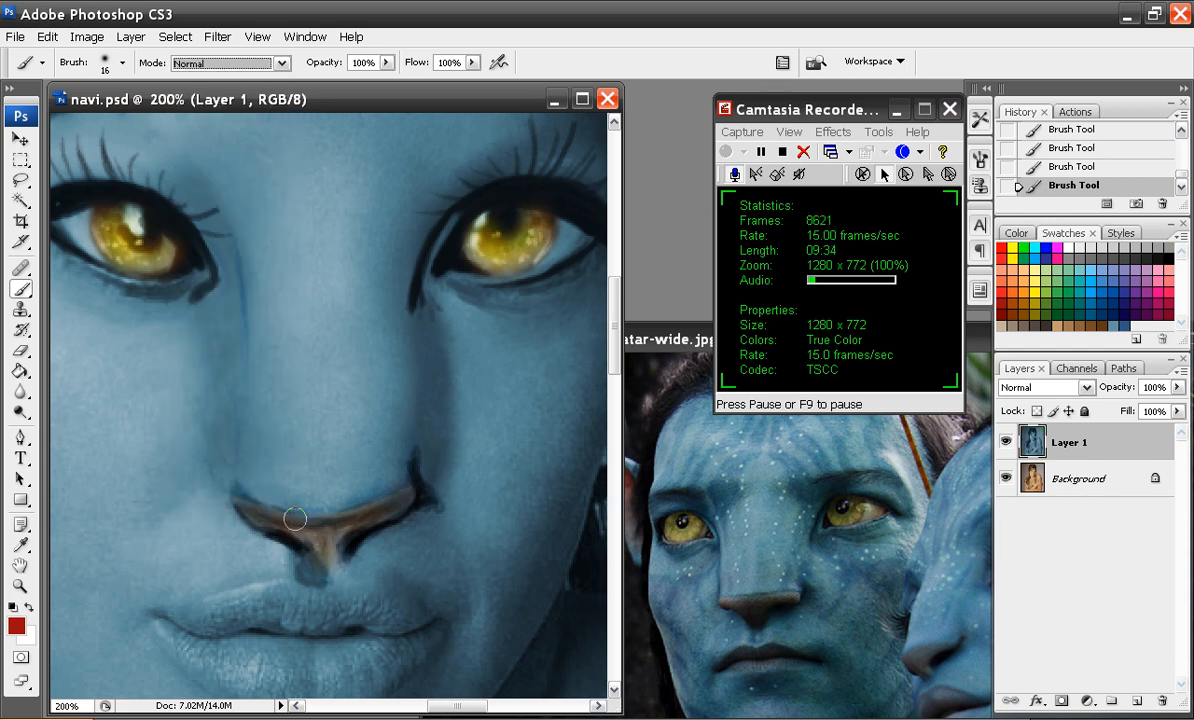